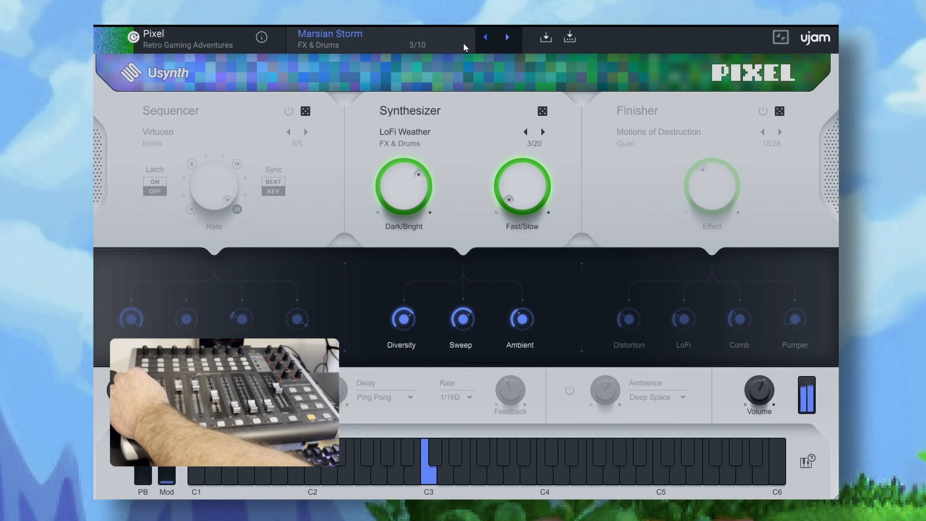
# - Set the Harmonica In Space preset's pitch bend range to 1
pyautogui.click(658, 132)
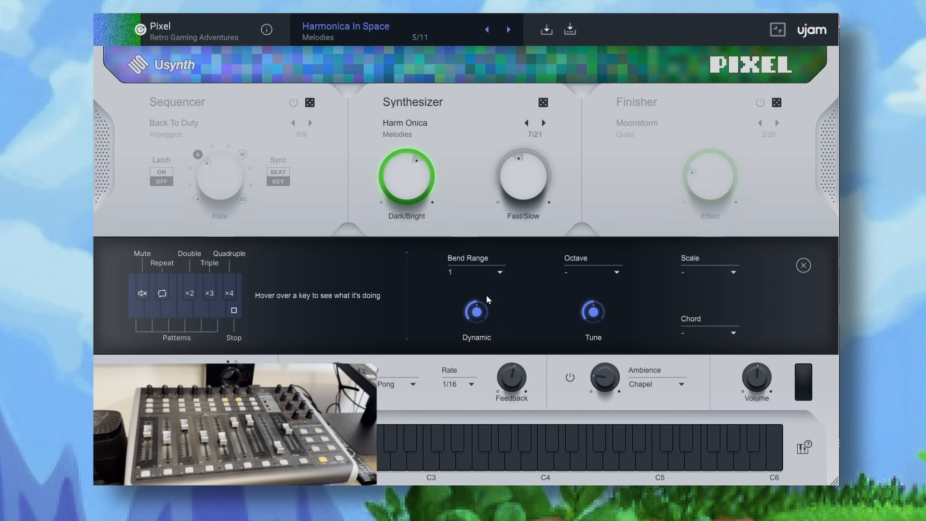
pyautogui.moveTo(491, 286)
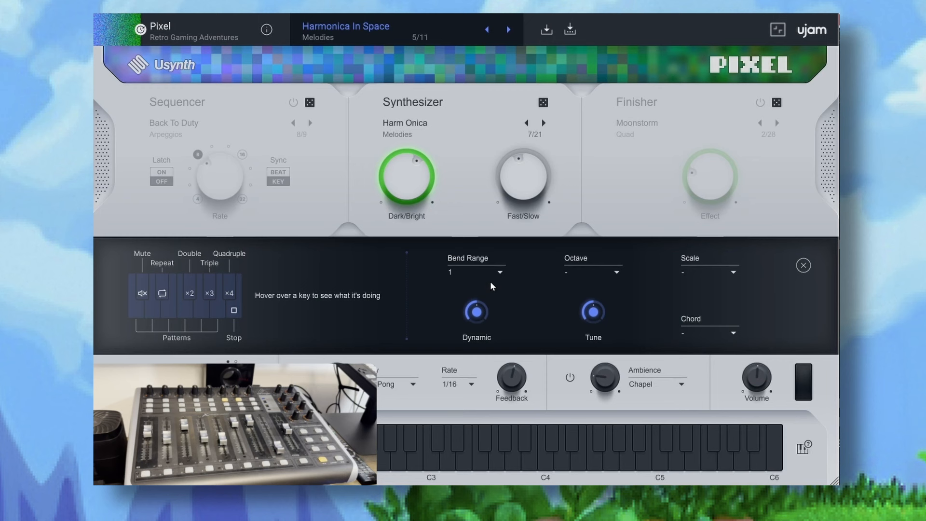